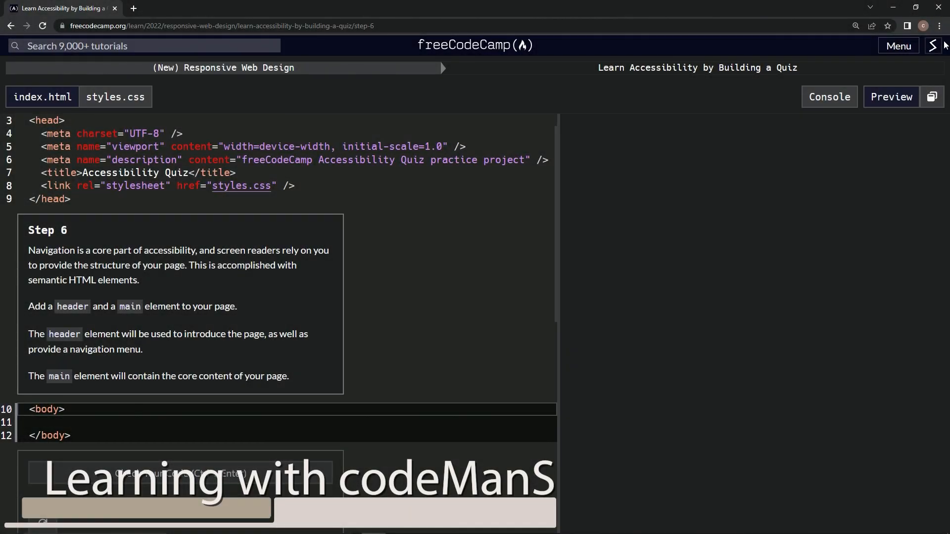
mouse_move(496, 59)
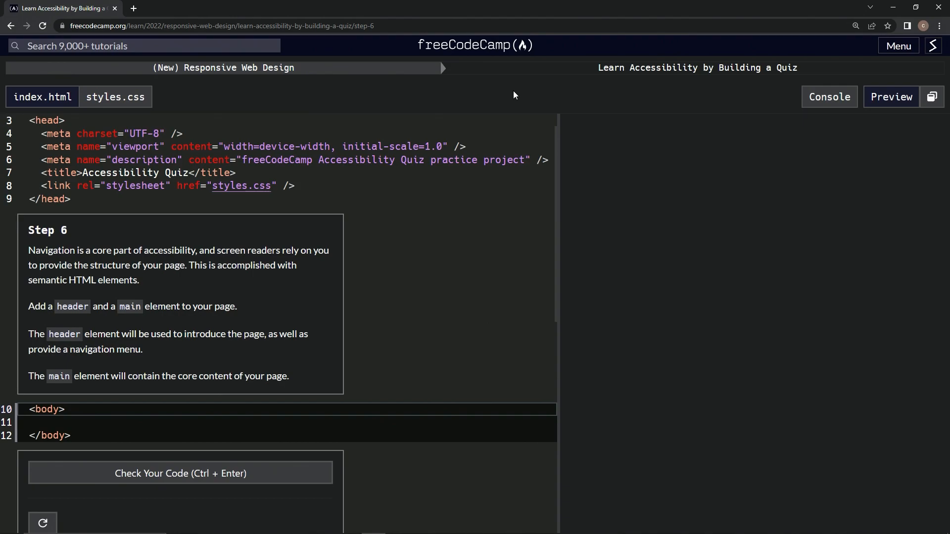
mouse_move(779, 83)
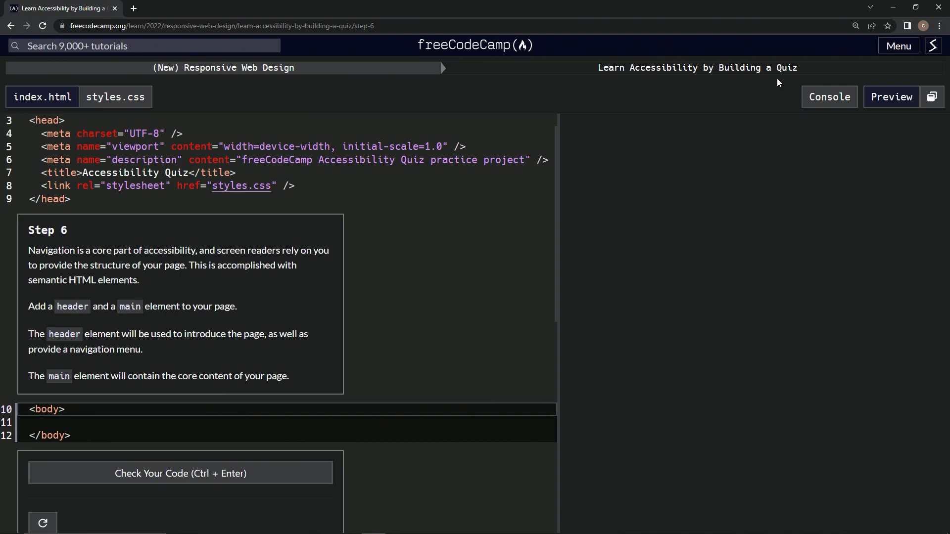
mouse_move(65, 242)
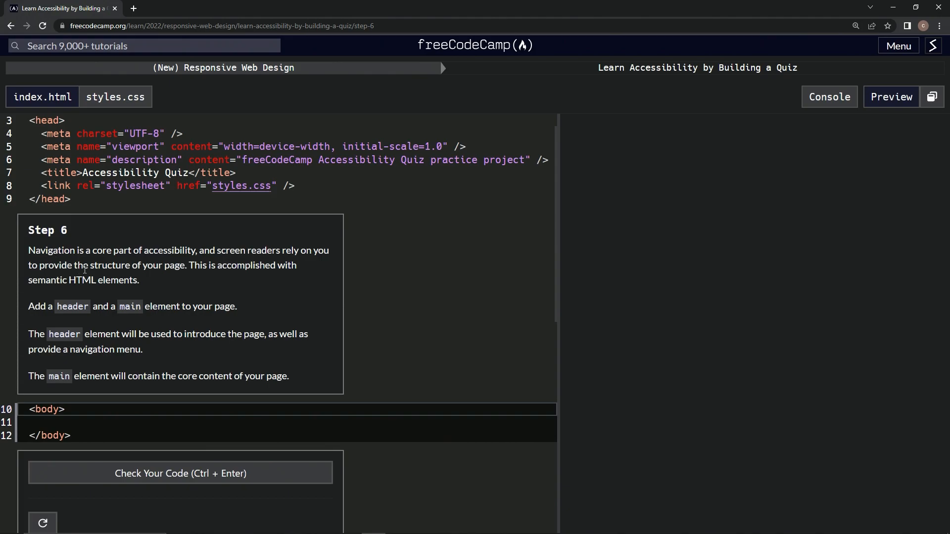
mouse_move(206, 277)
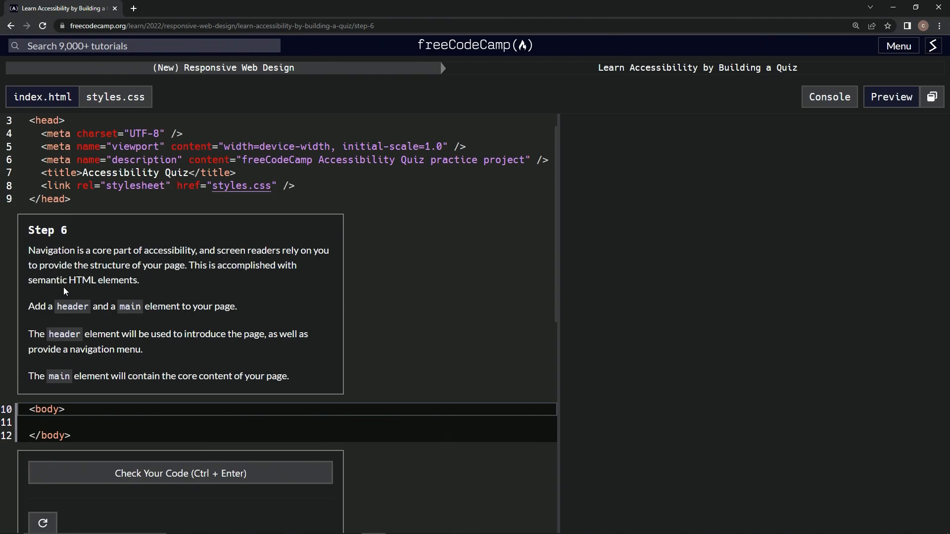
mouse_move(48, 303)
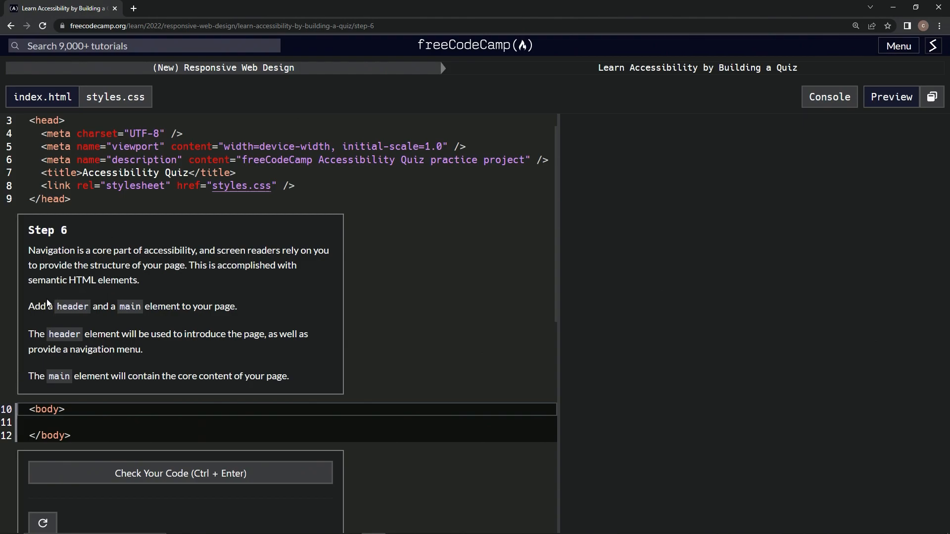
mouse_move(145, 317)
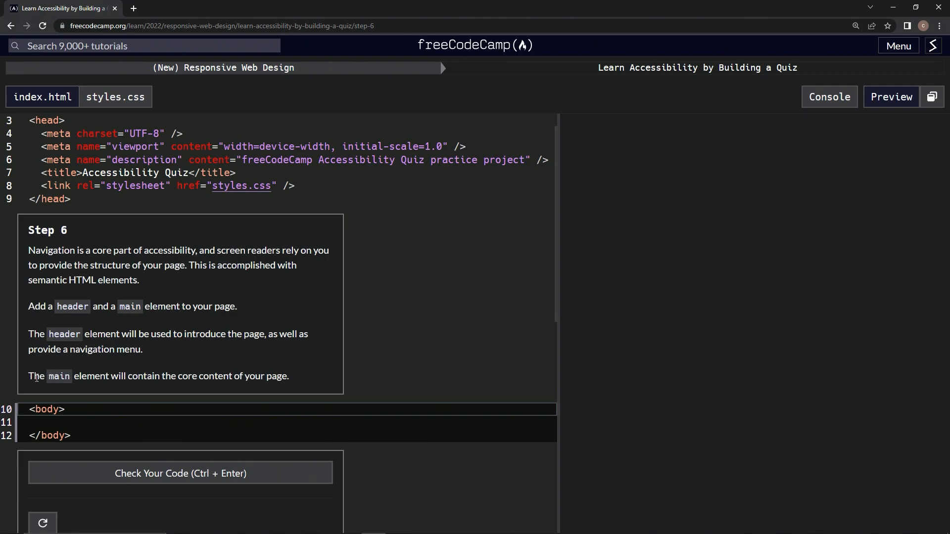
mouse_move(197, 381)
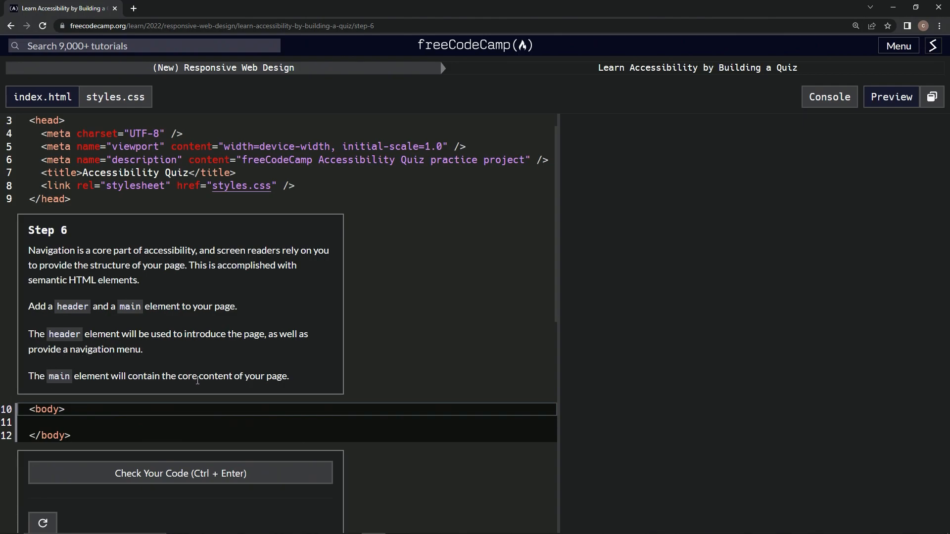
- Write <header></header> and <main></main> inside the body element of index.html
click(79, 422)
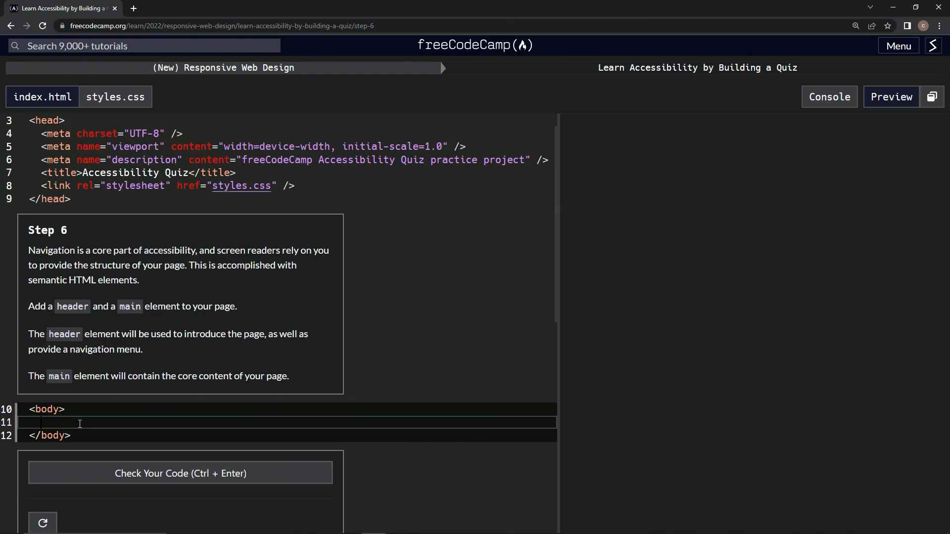
text(<header></)
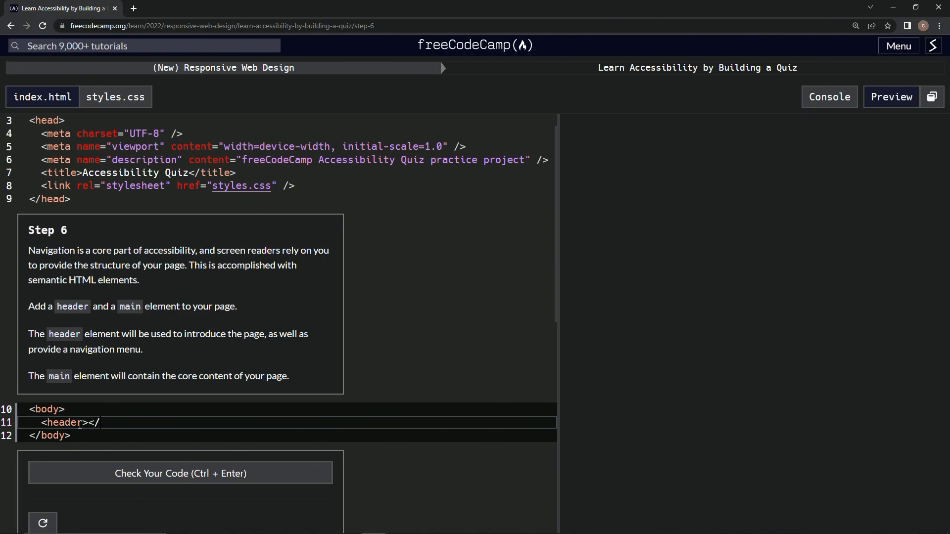
text(header>)
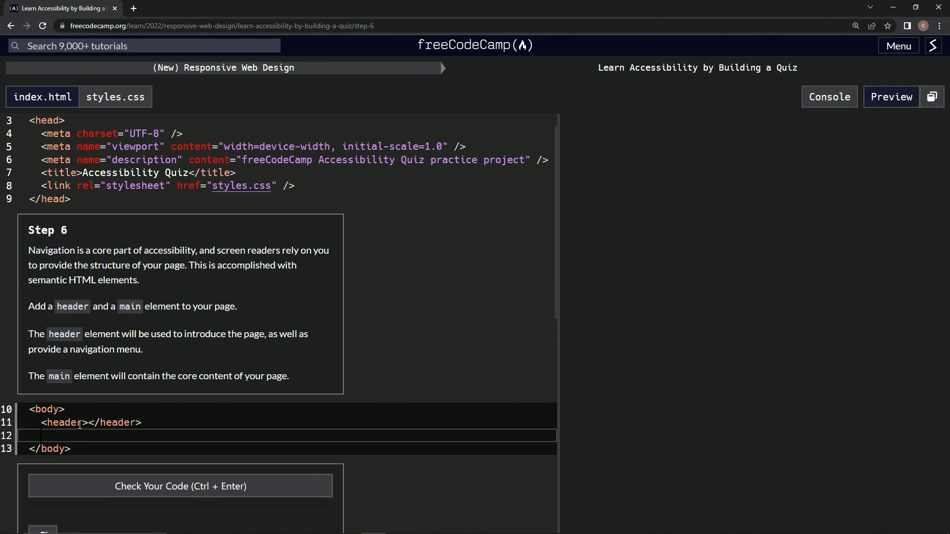
text(<main>)
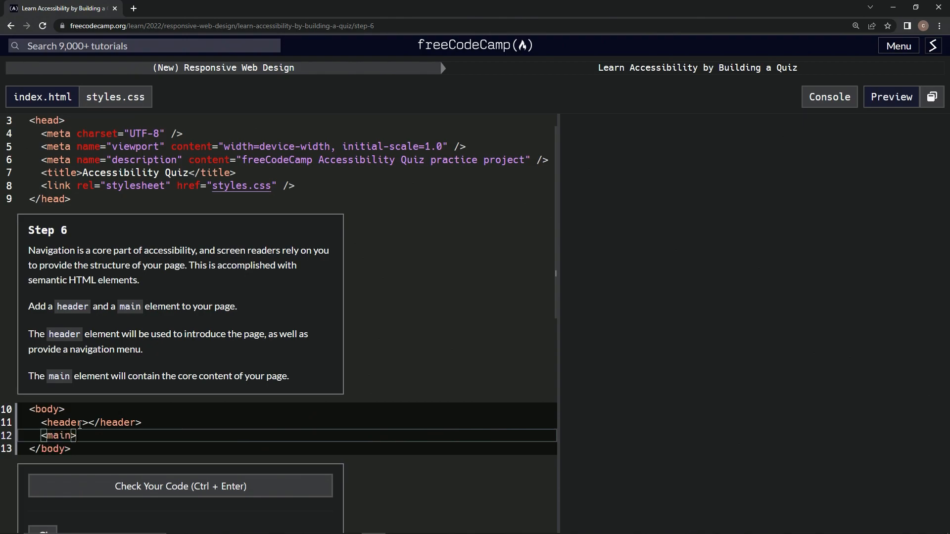
text(</m)
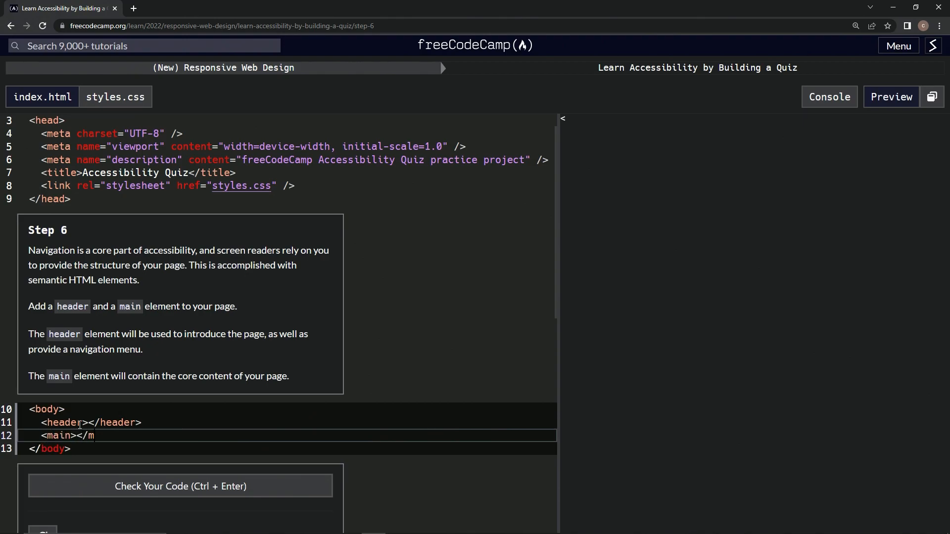
text(ain>)
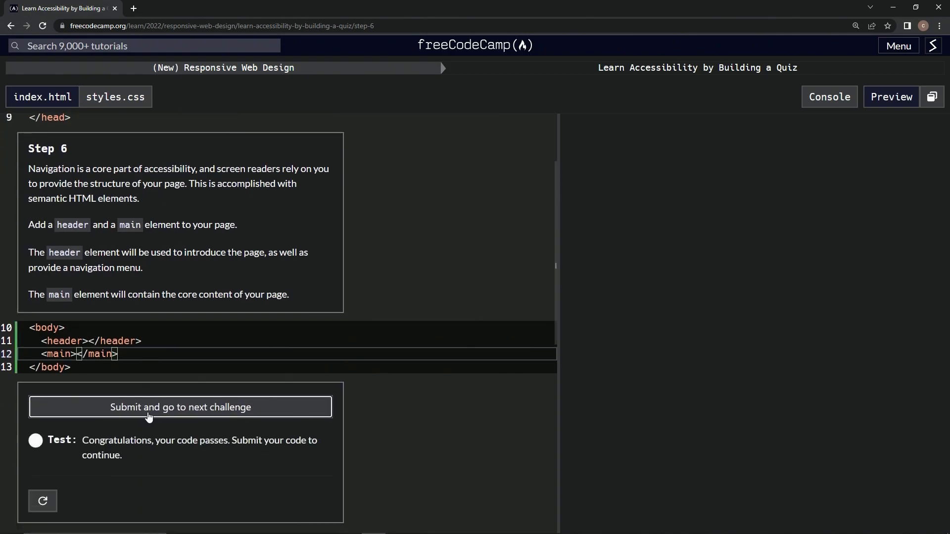
- Submit the passing Step 6 code and advance to Step 7
click(180, 407)
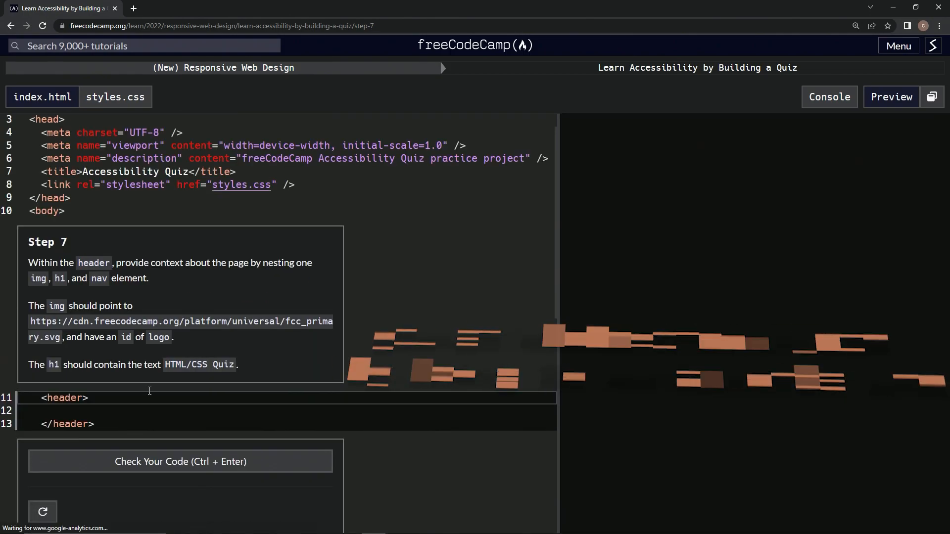